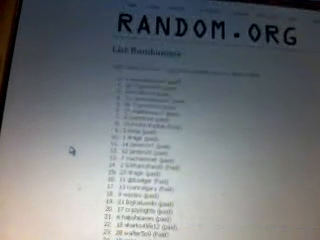
scroll("down", 3)
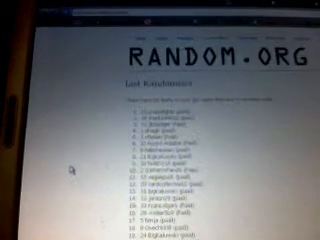
scroll("down", 3)
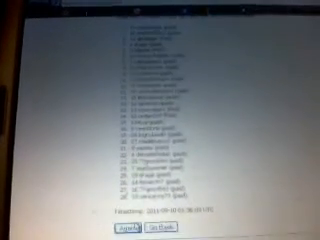